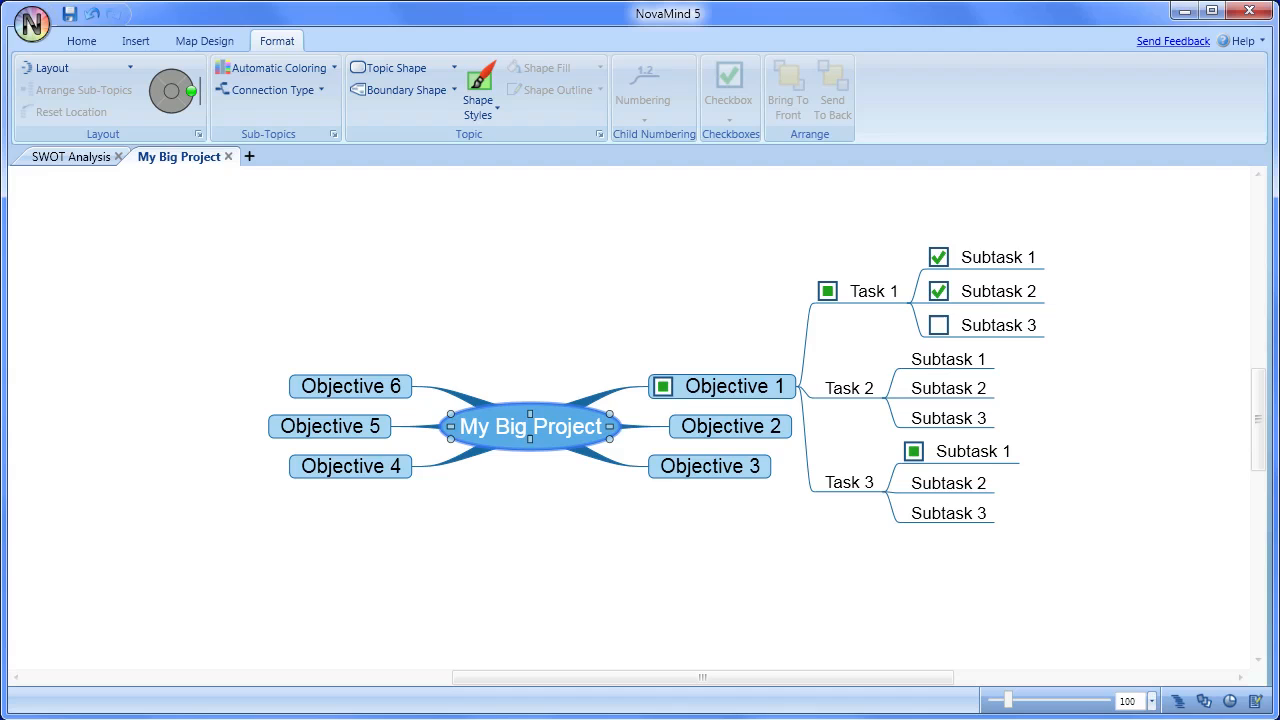
{"action": "mouse_move", "coordinate": [1180, 690]}
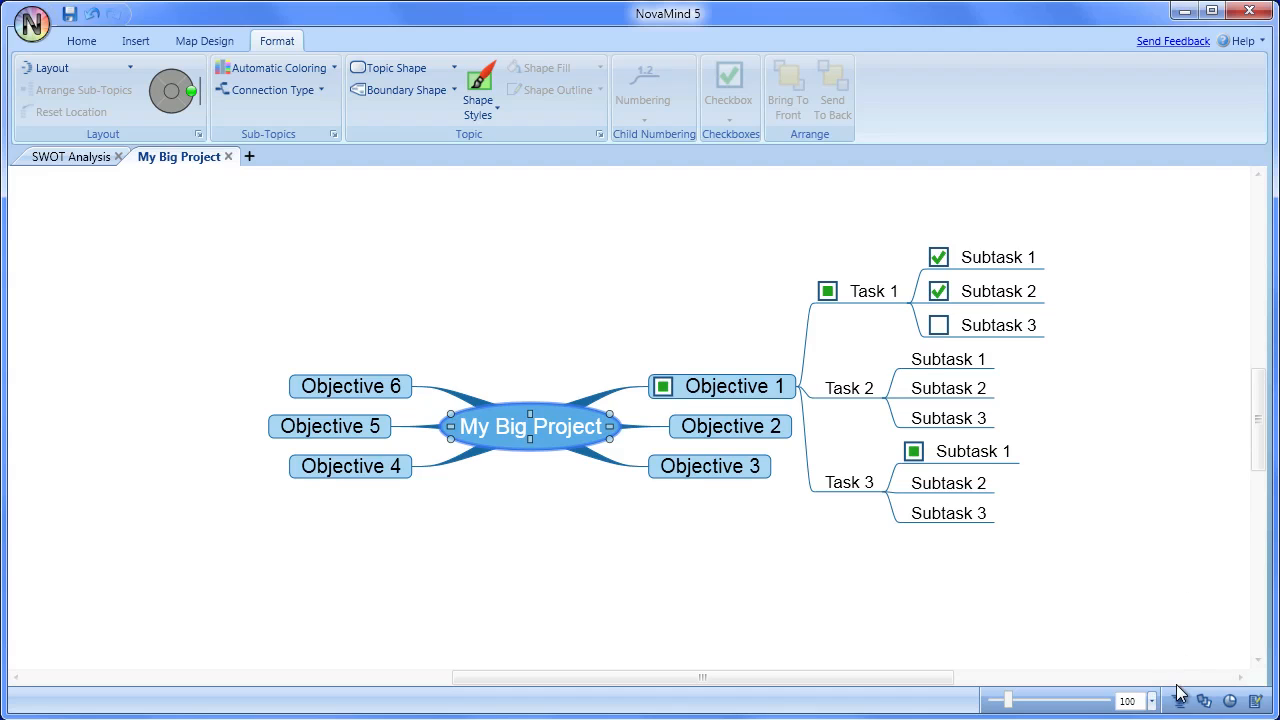
Show the Outline View pane listing My Big Project and its six objectives
{"action": "left_click", "coordinate": [1180, 696]}
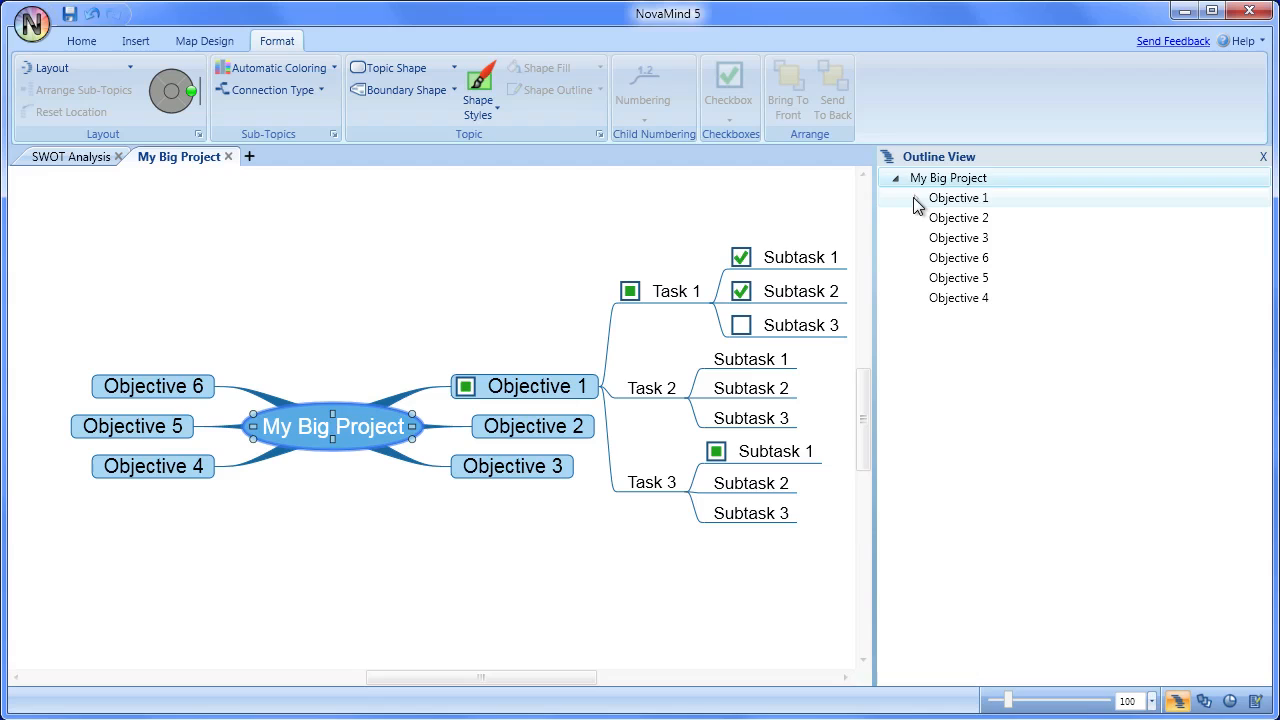
Expand Objective 1 to reveal Task 1-3 and select the topic for editing
{"action": "left_click", "coordinate": [958, 198]}
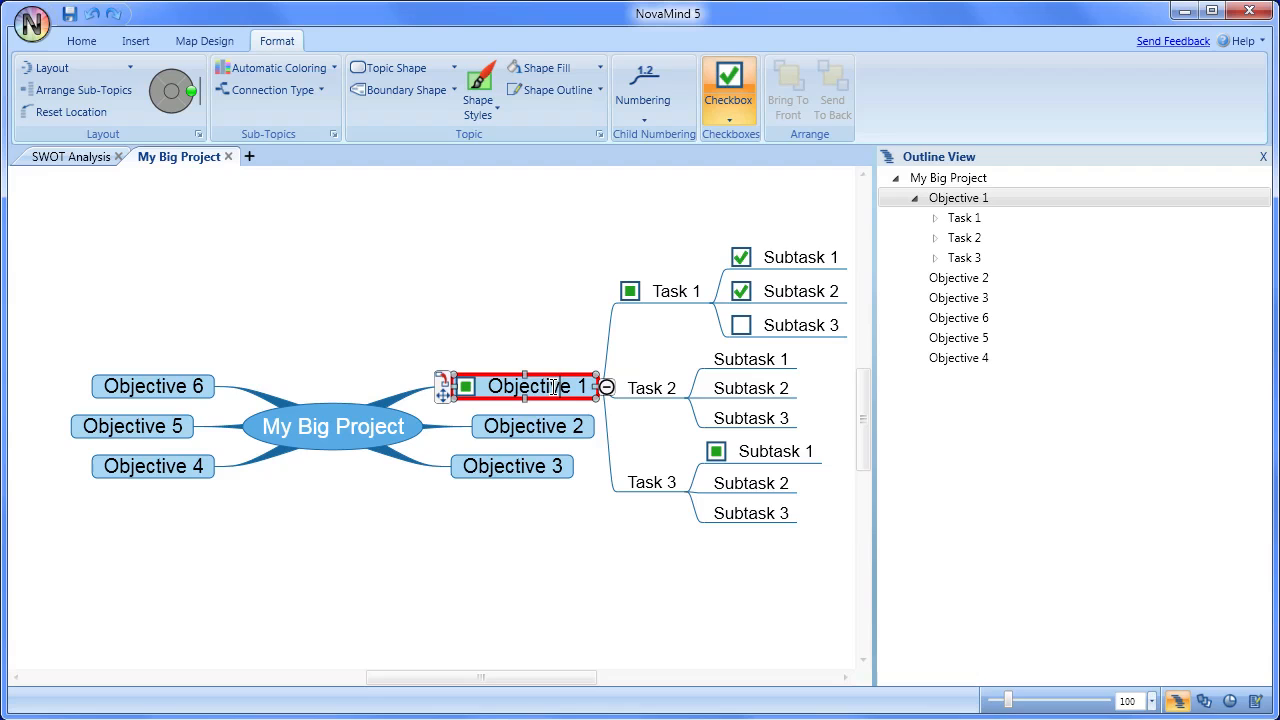
{"action": "double_click", "coordinate": [536, 386]}
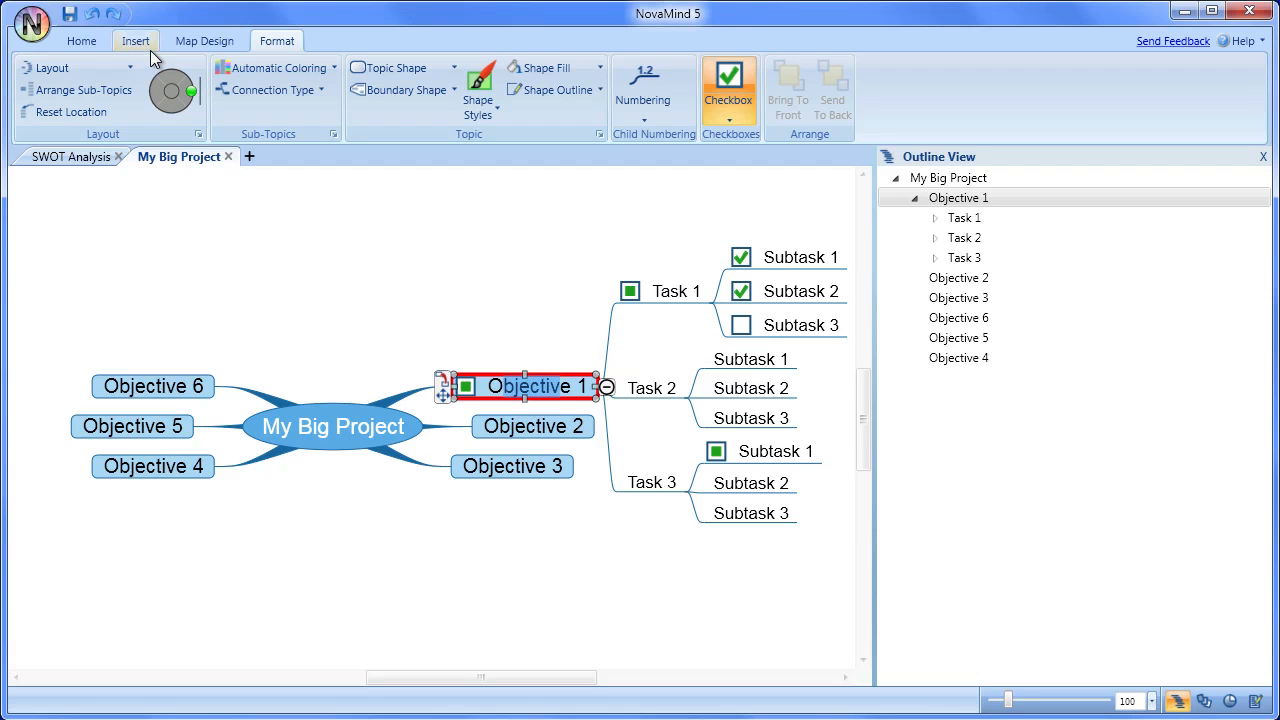
{"action": "left_click", "coordinate": [80, 40]}
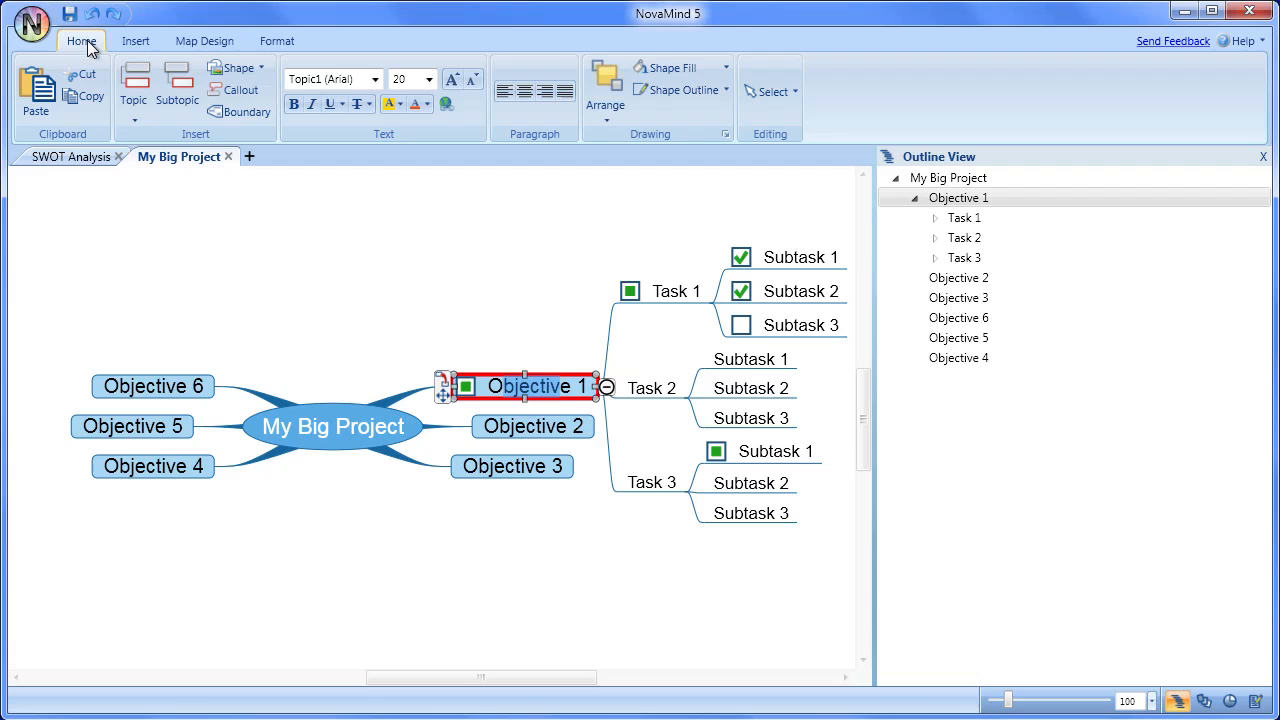
Choose a larger font size for the Objective 1 topic text
{"action": "left_click", "coordinate": [436, 80]}
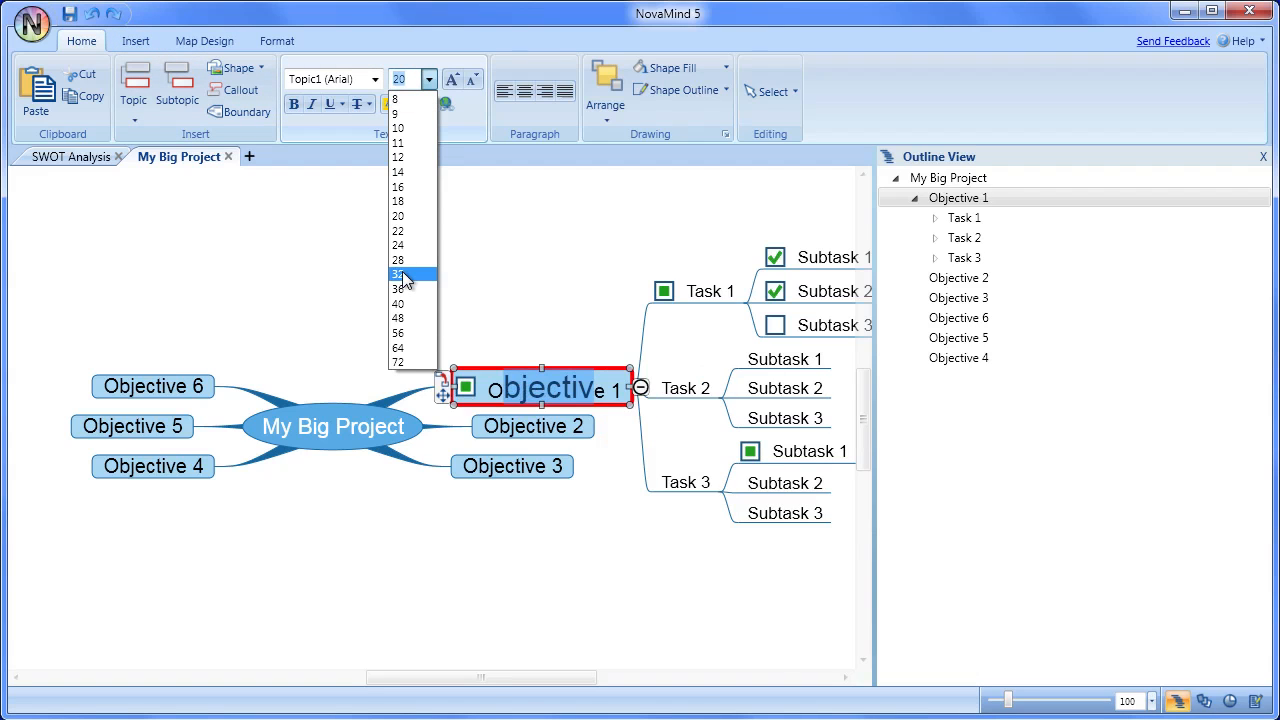
{"action": "left_click", "coordinate": [400, 274]}
{"action": "type", "text": " think"}
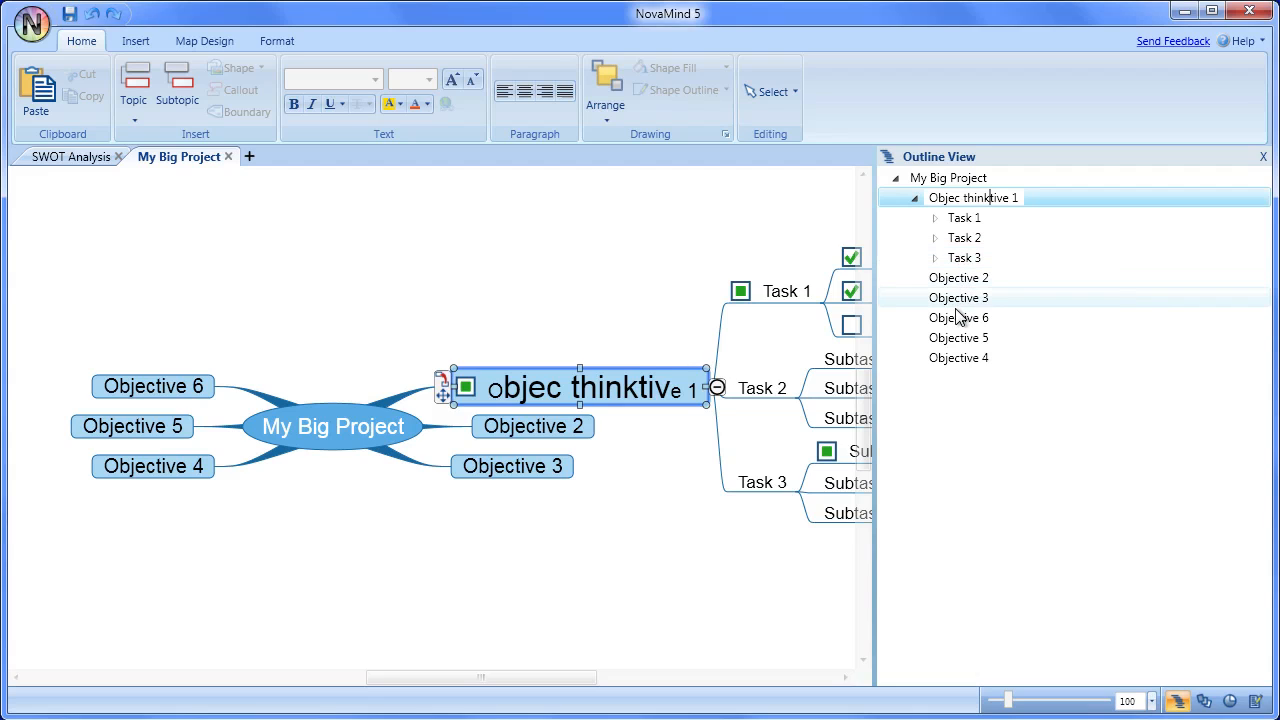
Move Objective 3 under objec thinktive 1 and place Objective 4 after Objective 6
{"action": "left_click", "coordinate": [958, 296]}
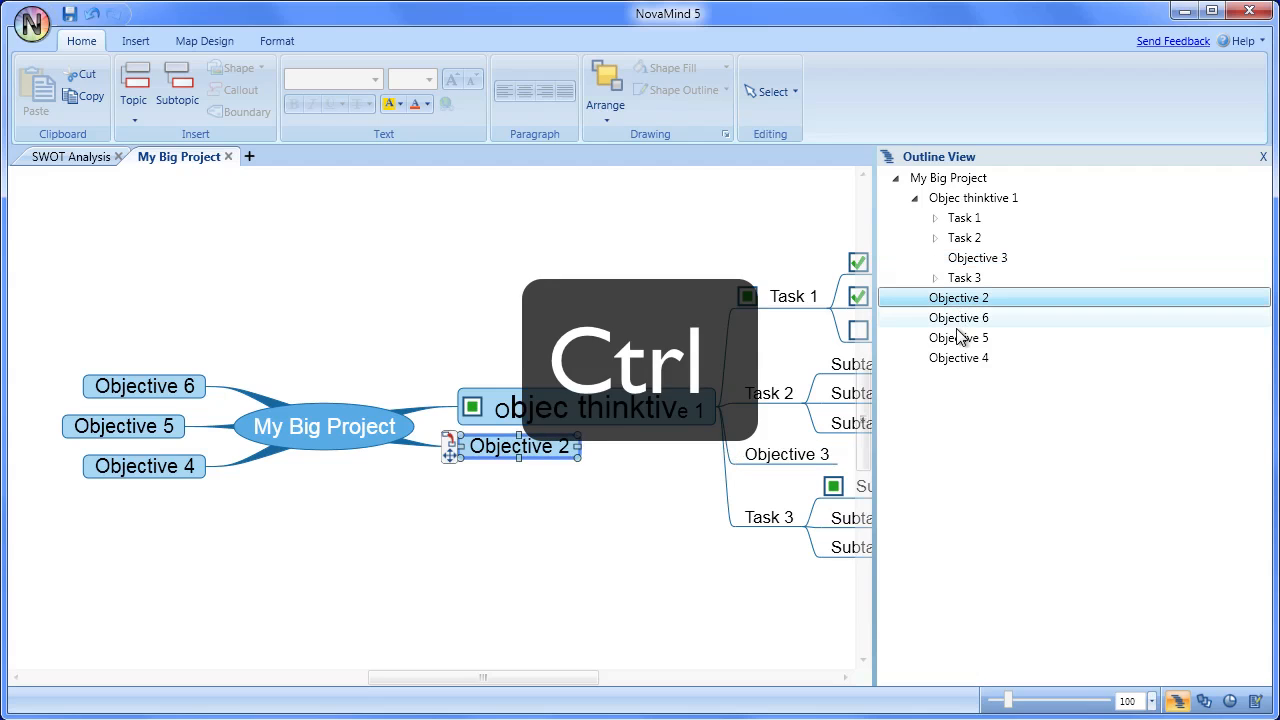
{"action": "left_click", "coordinate": [958, 336]}
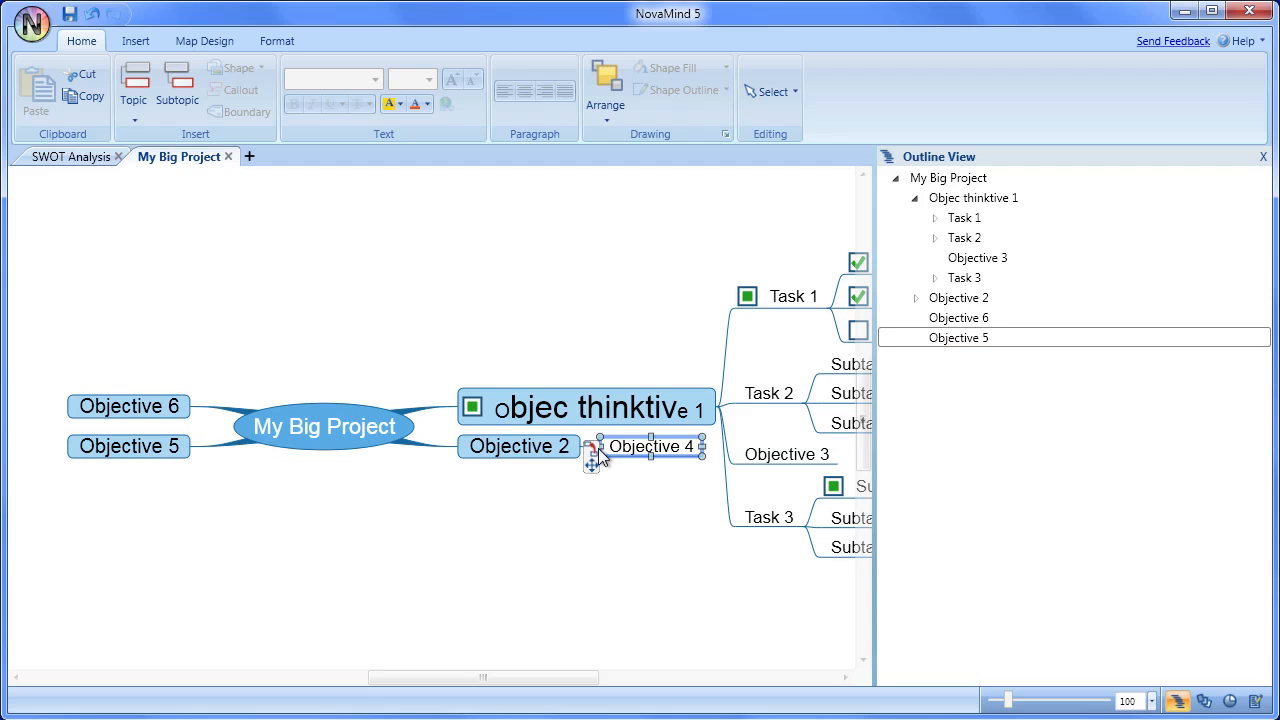
{"action": "left_click", "coordinate": [660, 446]}
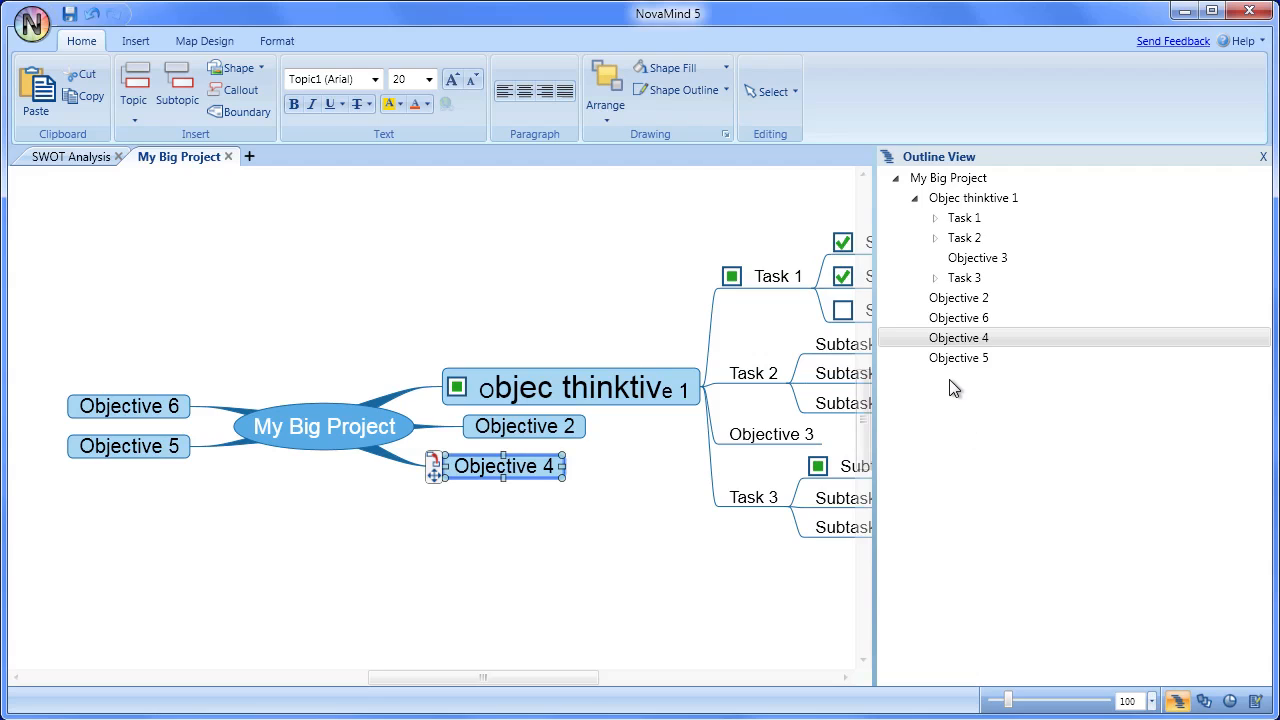
{"action": "mouse_move", "coordinate": [958, 320]}
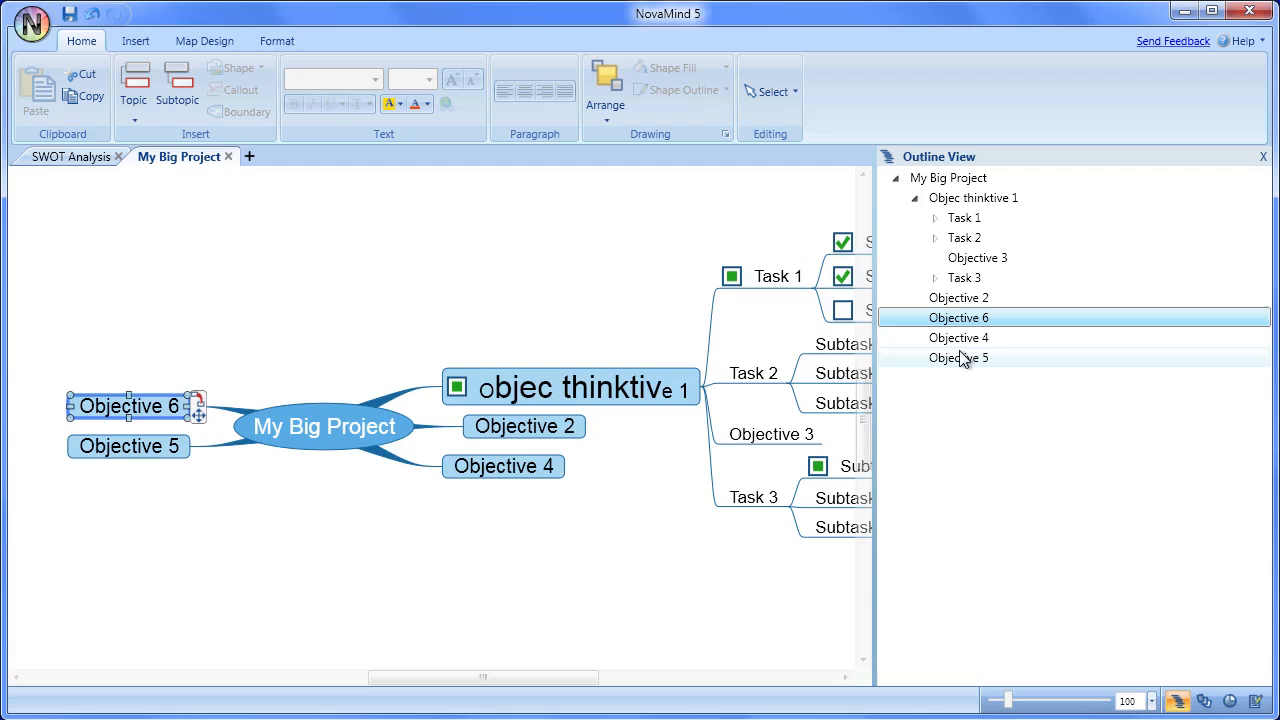
Group Objectives 6, 4 and 5 into a New Group from the outline context menu
{"action": "right_click", "coordinate": [958, 358]}
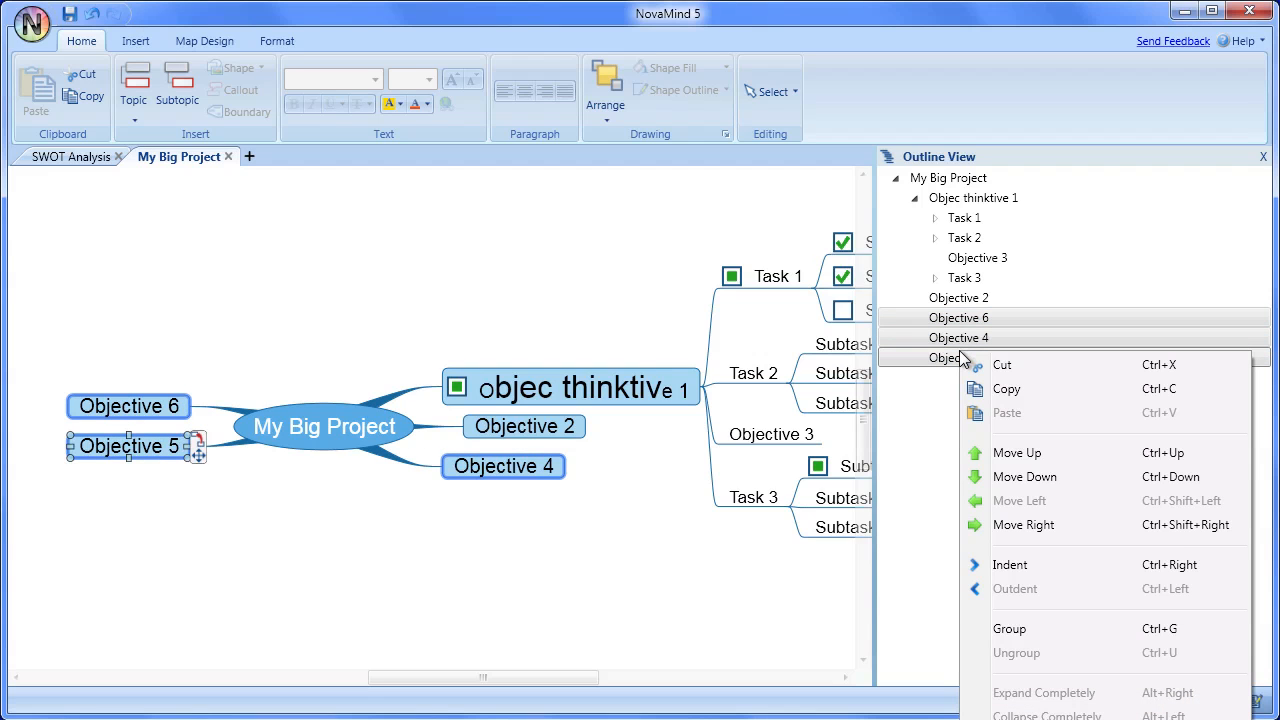
{"action": "mouse_move", "coordinate": [980, 414]}
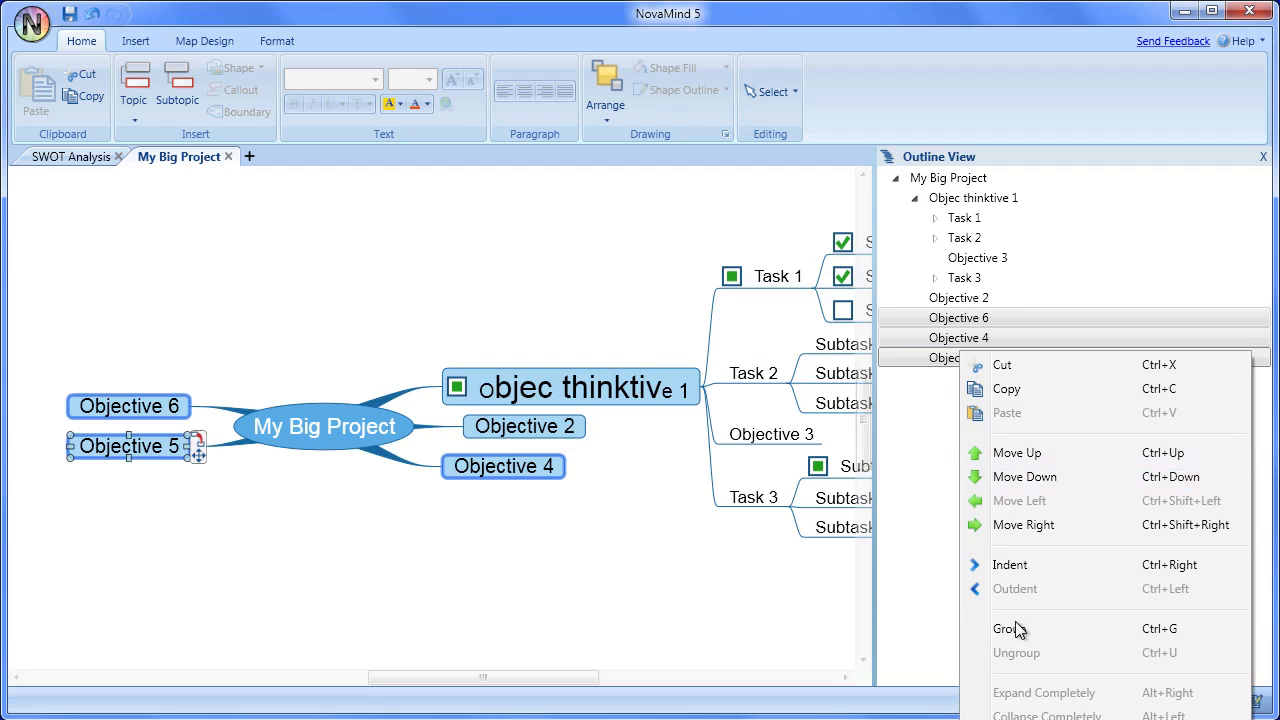
{"action": "mouse_move", "coordinate": [1022, 628]}
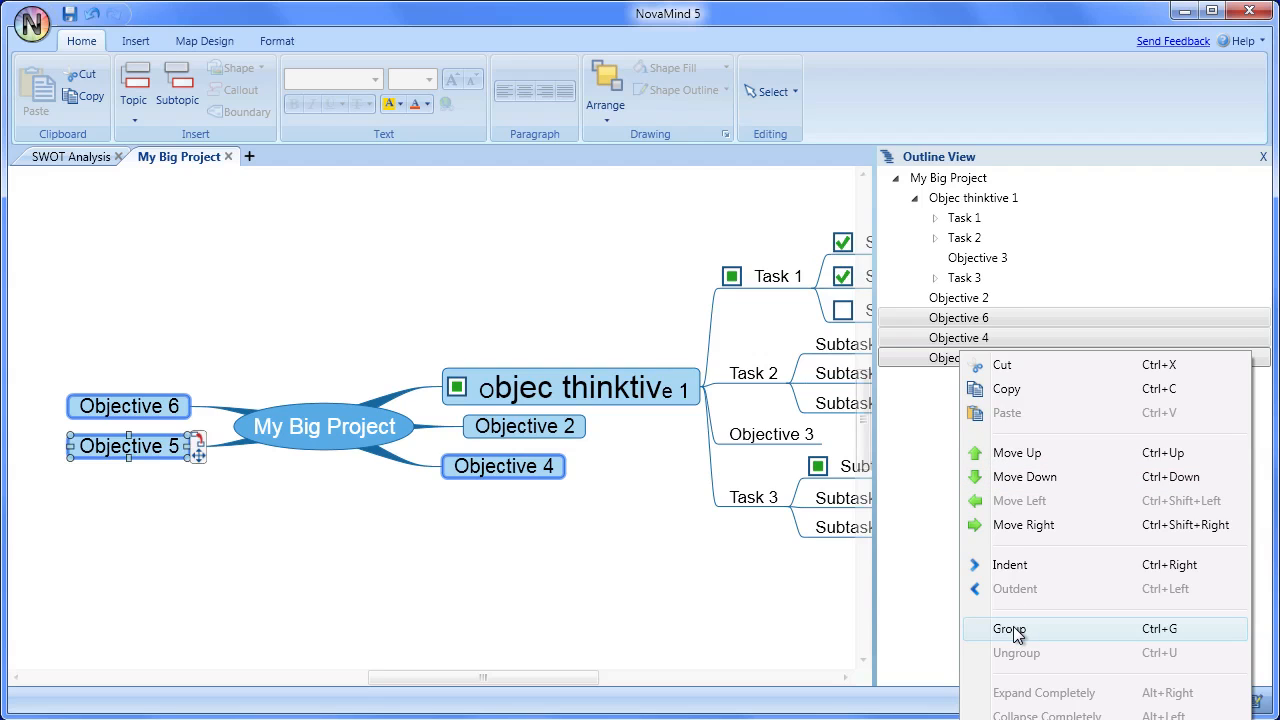
{"action": "left_click", "coordinate": [1008, 628]}
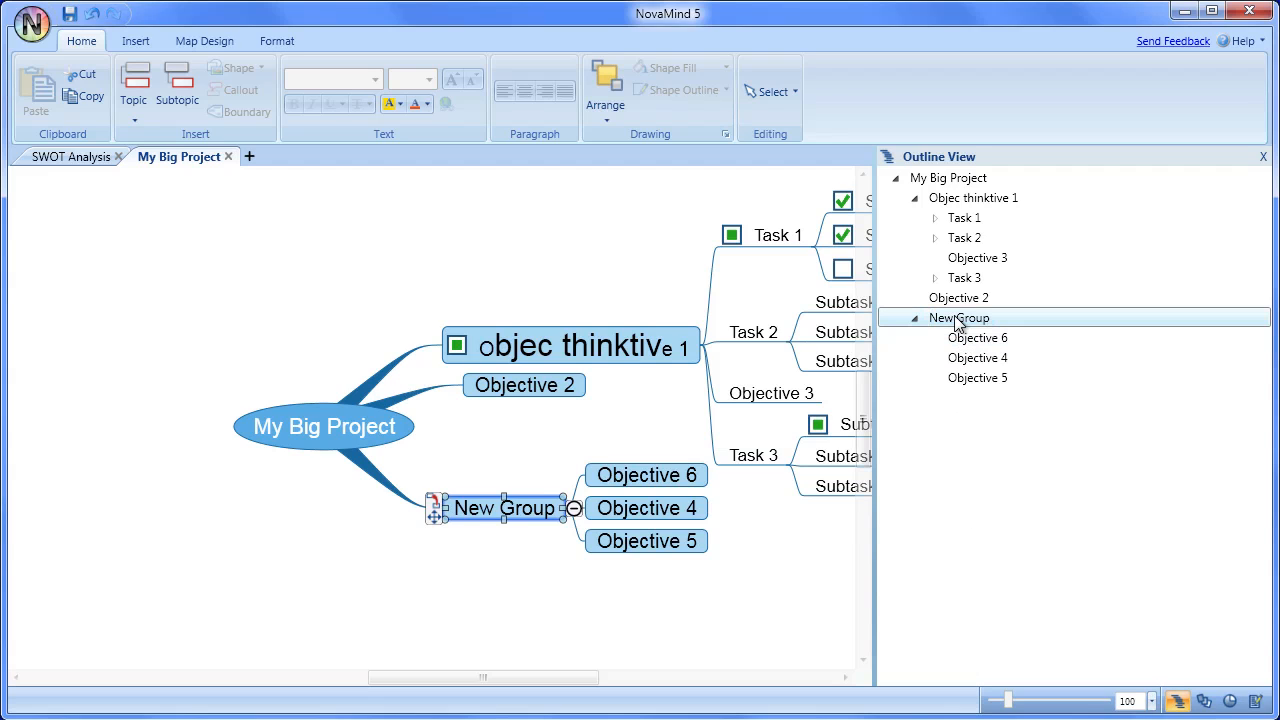
Ungroup the objectives out of New Group, returning them to main topics
{"action": "right_click", "coordinate": [958, 316]}
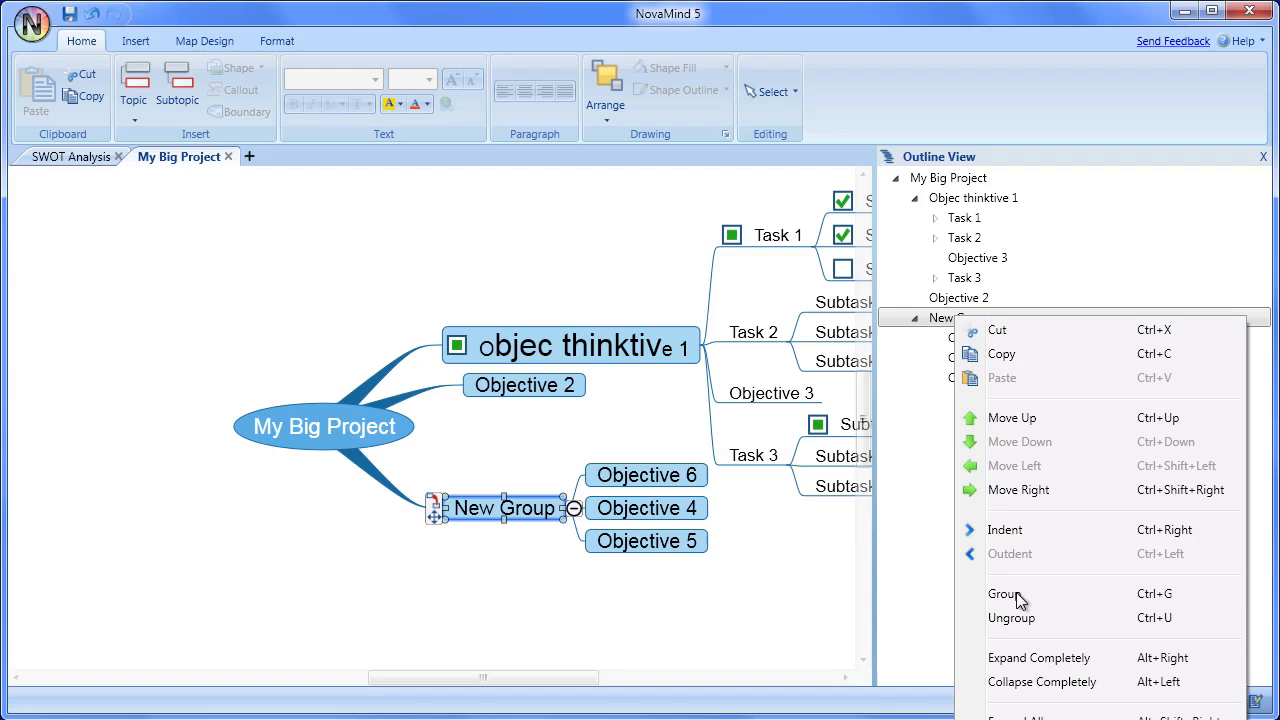
{"action": "left_click", "coordinate": [1012, 618]}
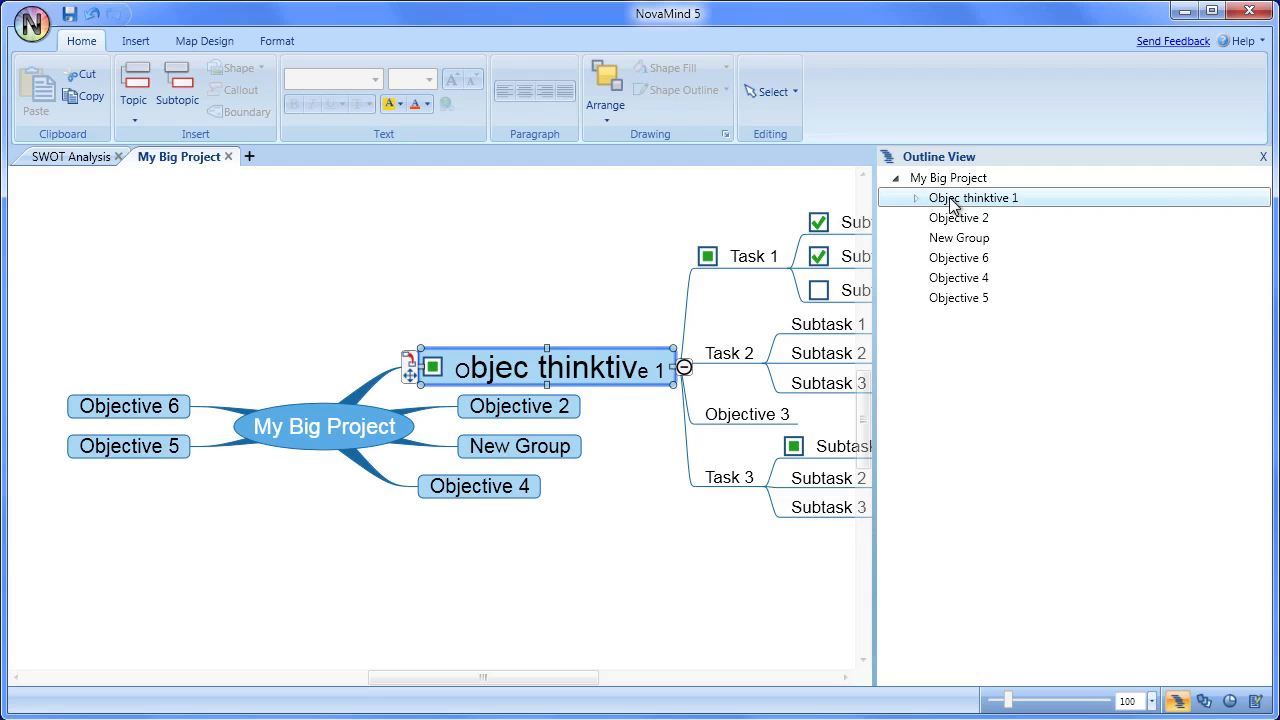
Fully expand objec thinktive 1 in the outline, then collapse it again
{"action": "right_click", "coordinate": [972, 198]}
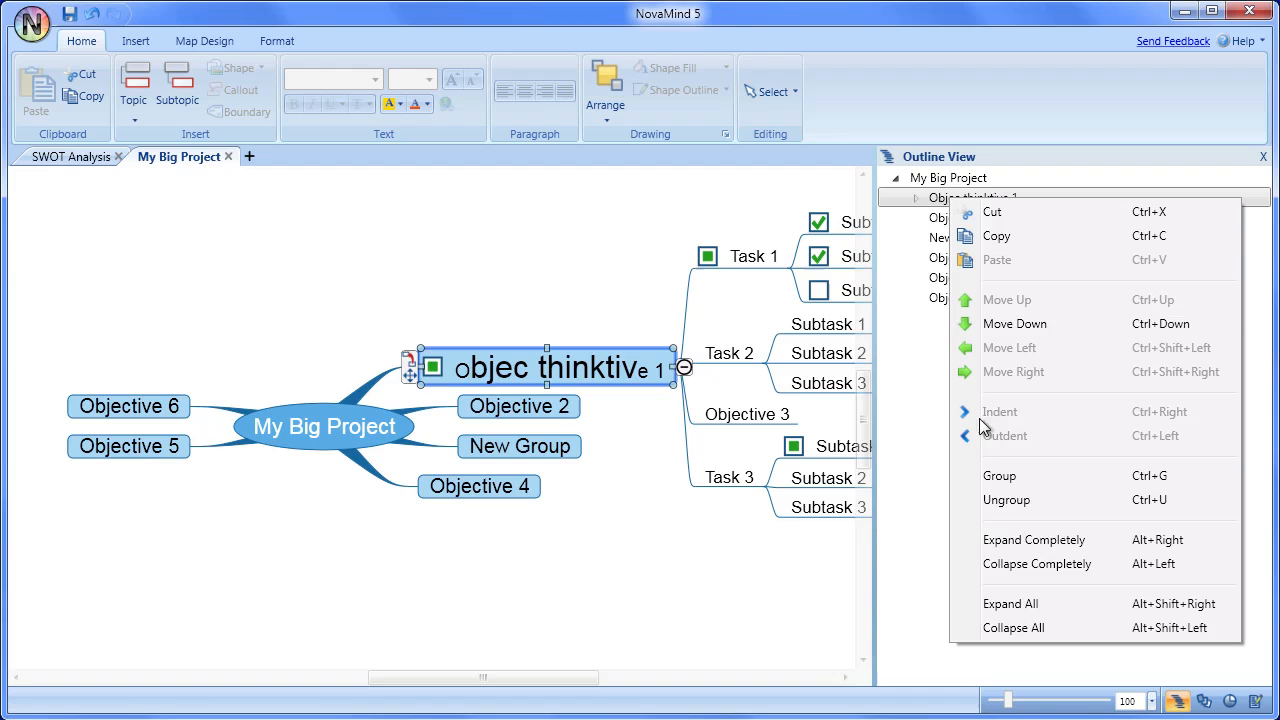
{"action": "left_click", "coordinate": [1004, 544]}
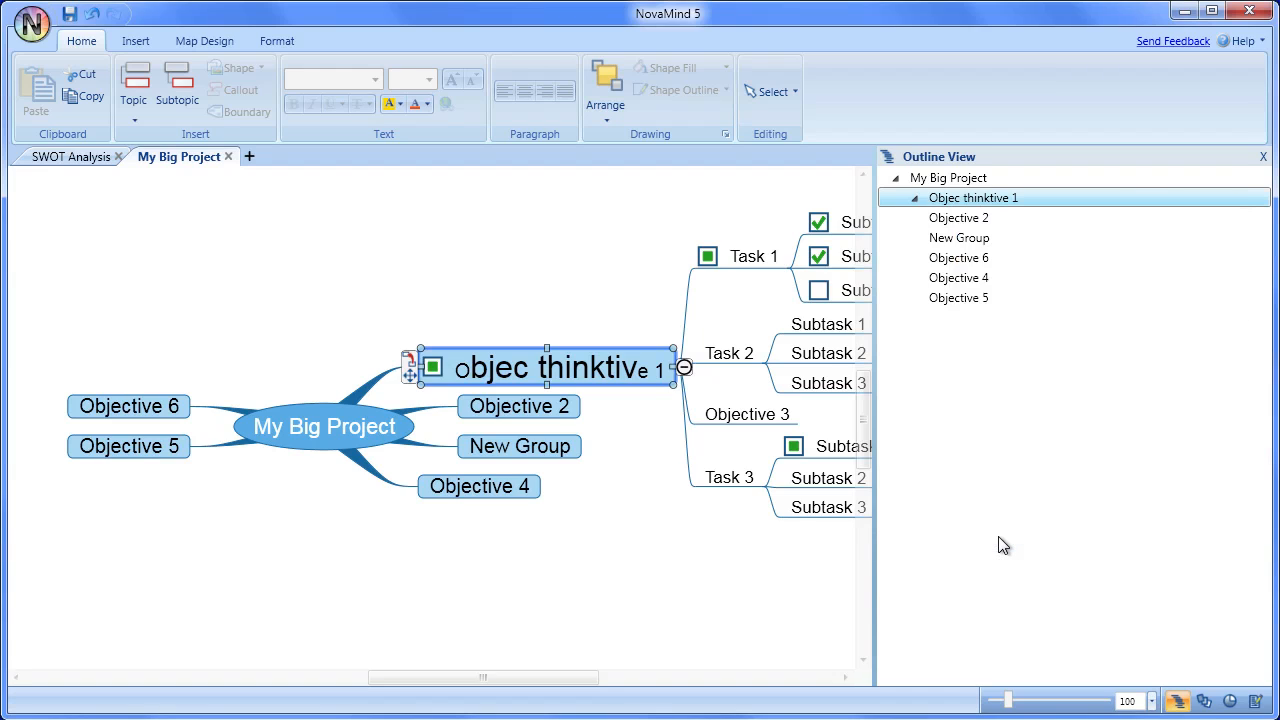
{"action": "left_click", "coordinate": [904, 198]}
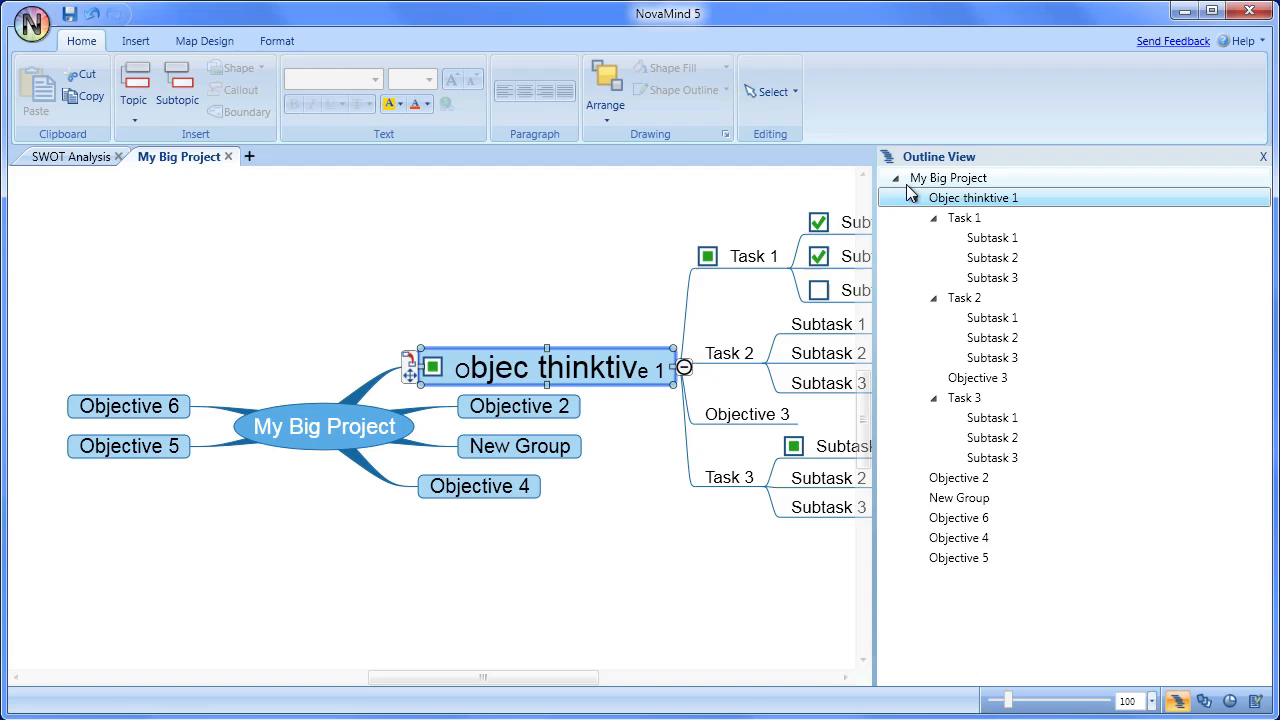
{"action": "right_click", "coordinate": [972, 198]}
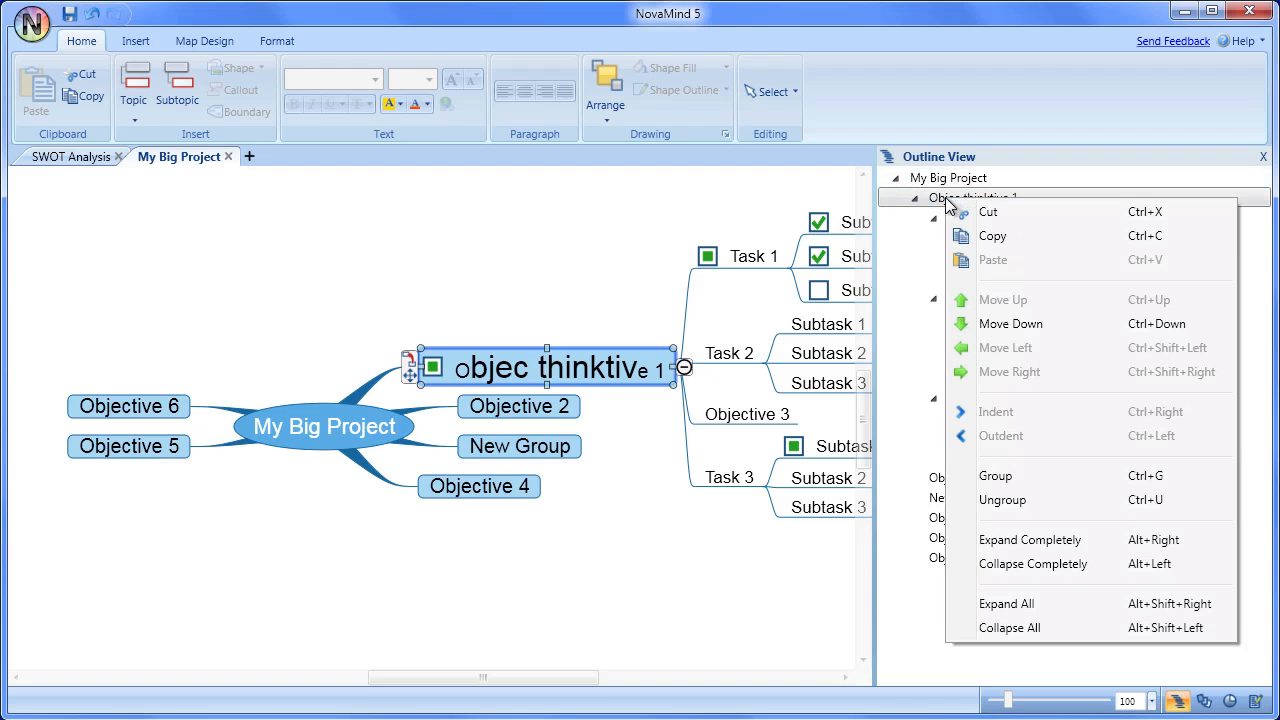
{"action": "left_click", "coordinate": [982, 548]}
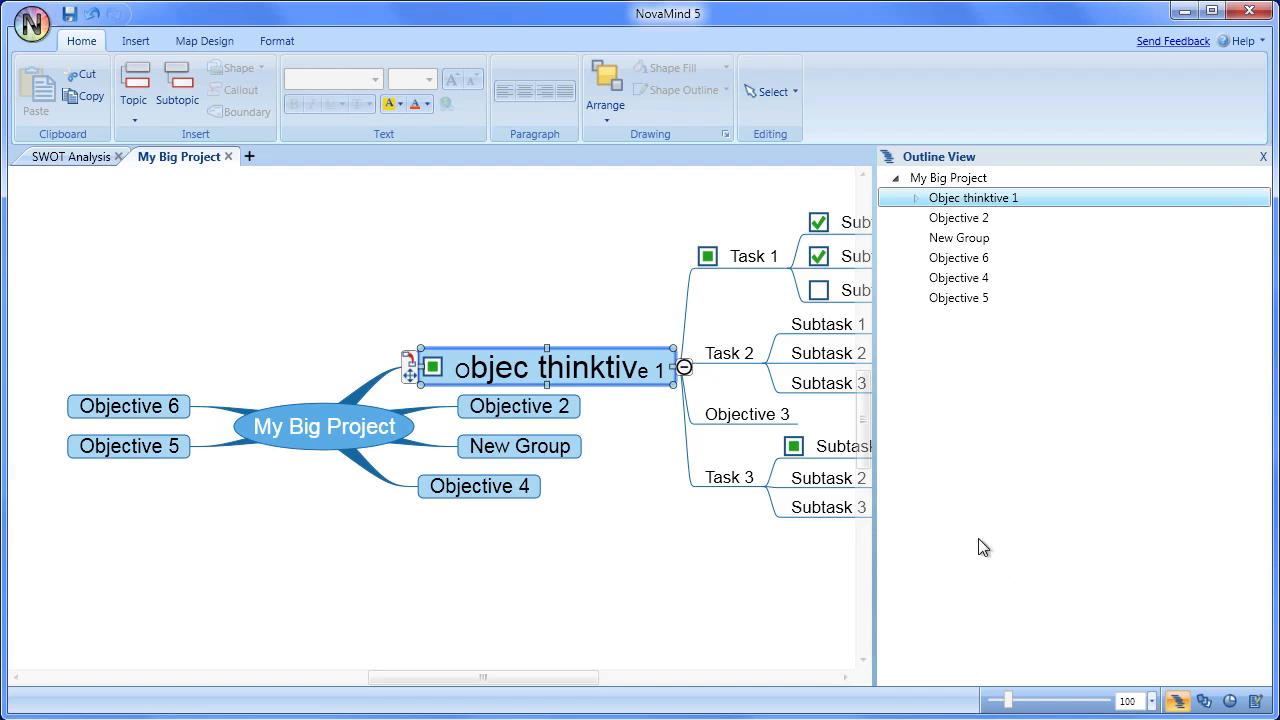
Expand All from the My Big Project root so every task and subtask is listed
{"action": "left_click", "coordinate": [948, 176]}
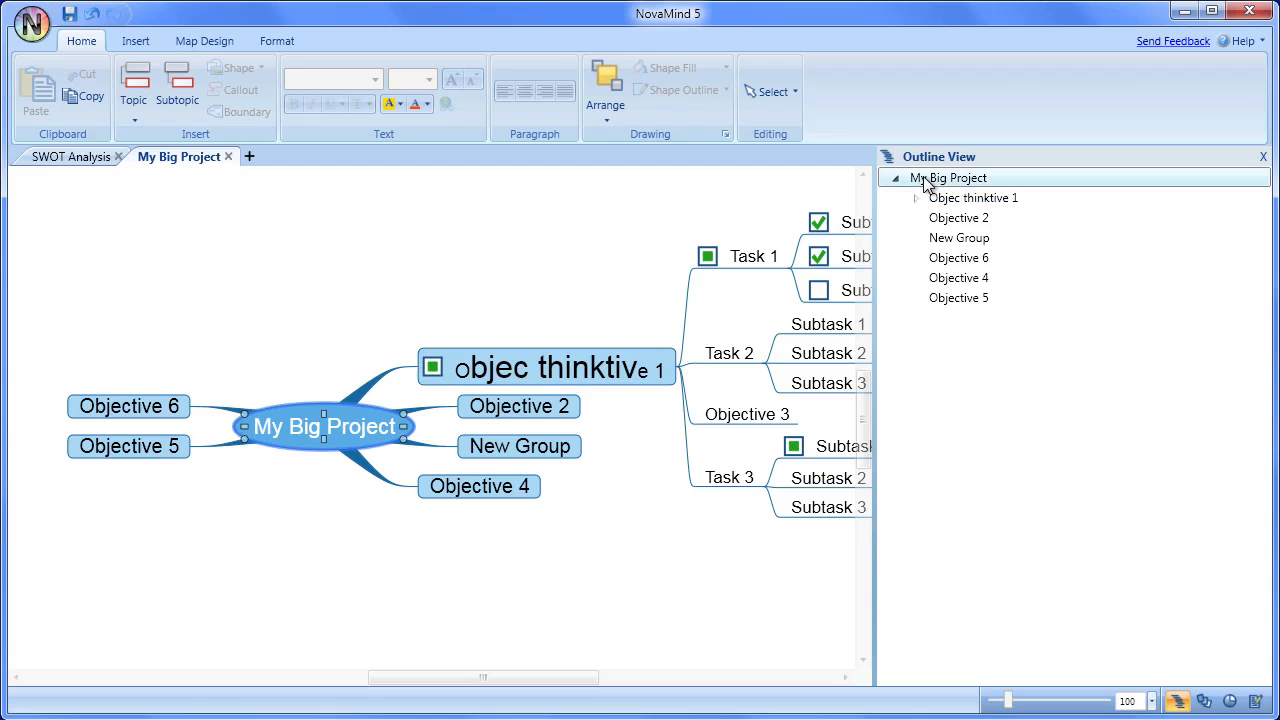
{"action": "right_click", "coordinate": [948, 176]}
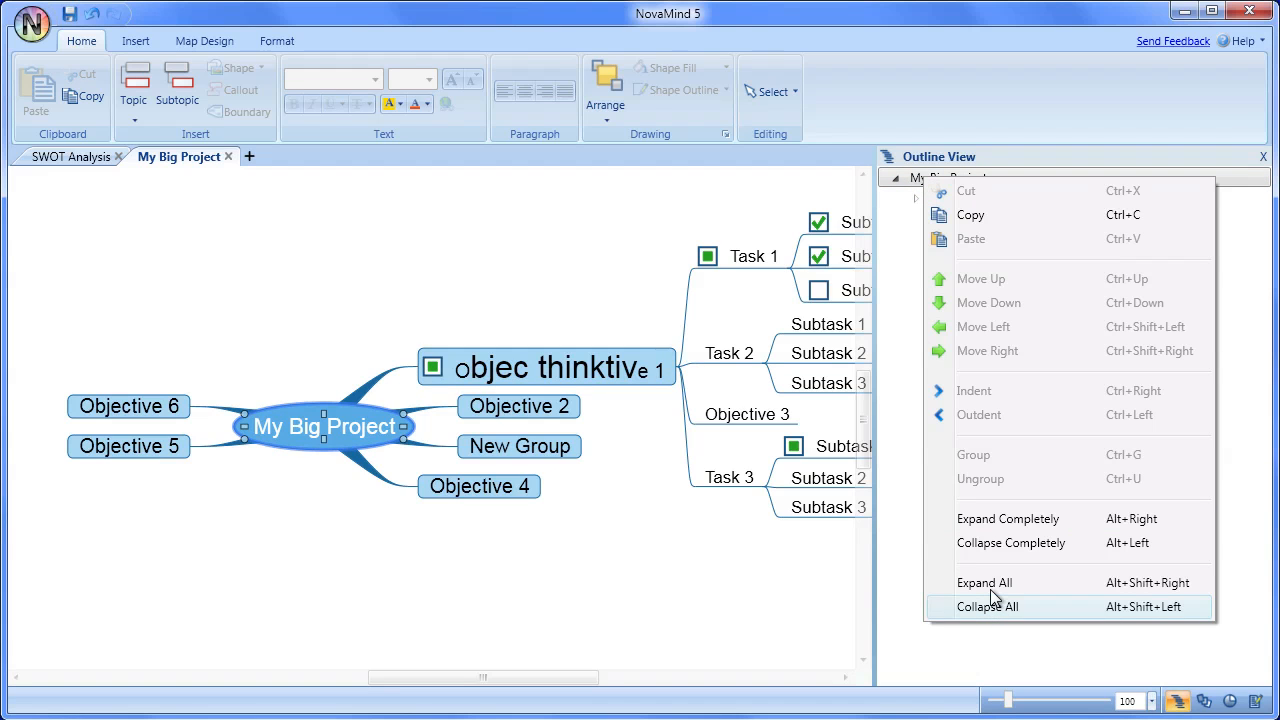
{"action": "left_click", "coordinate": [984, 582]}
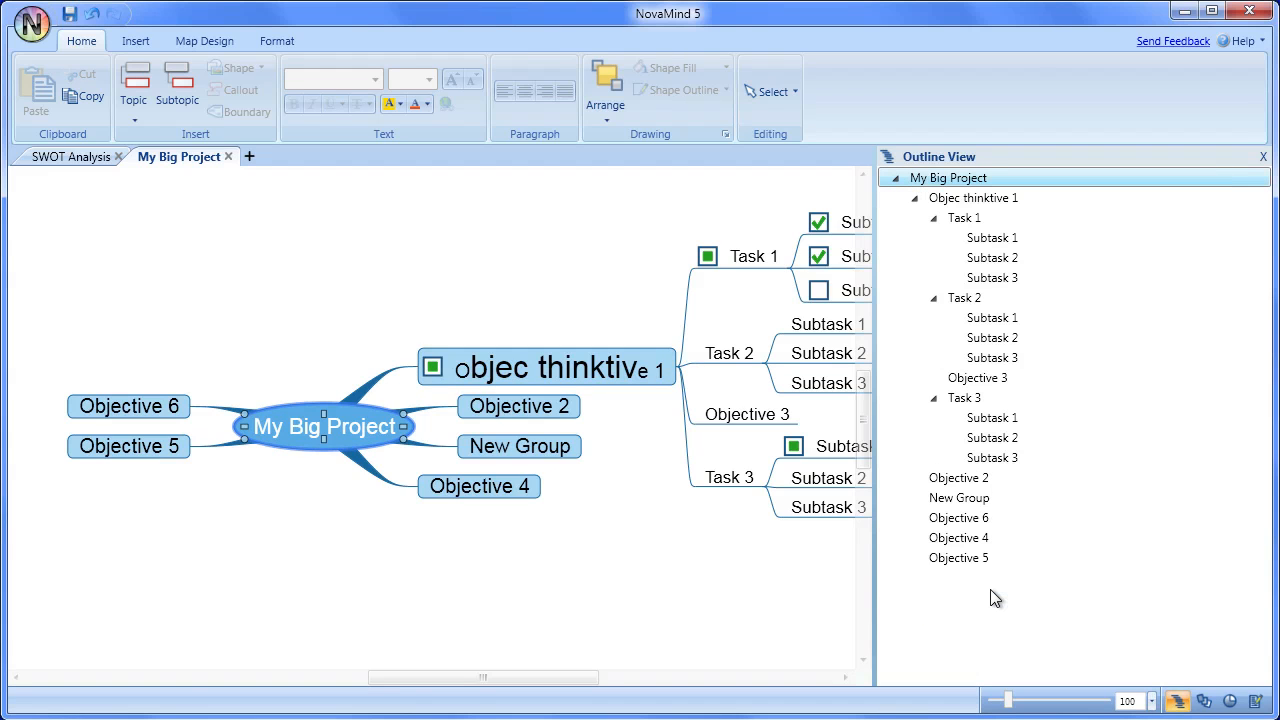